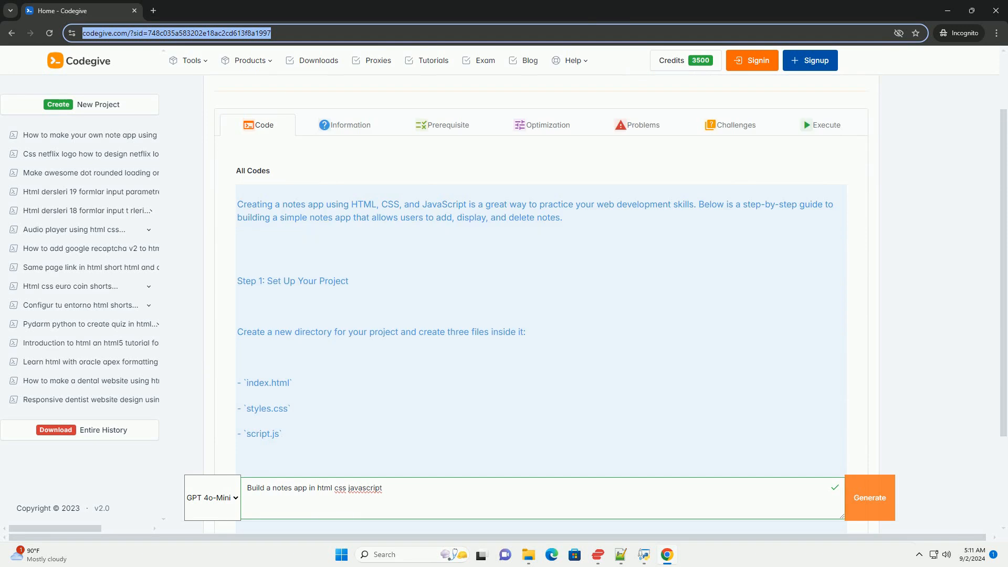
pyautogui.scroll(-3)
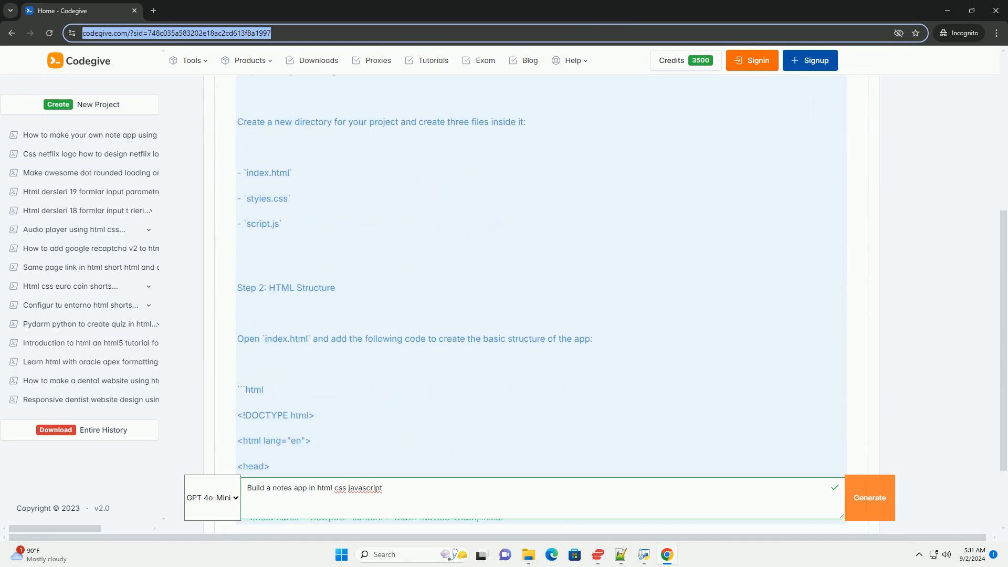
pyautogui.scroll(-3)
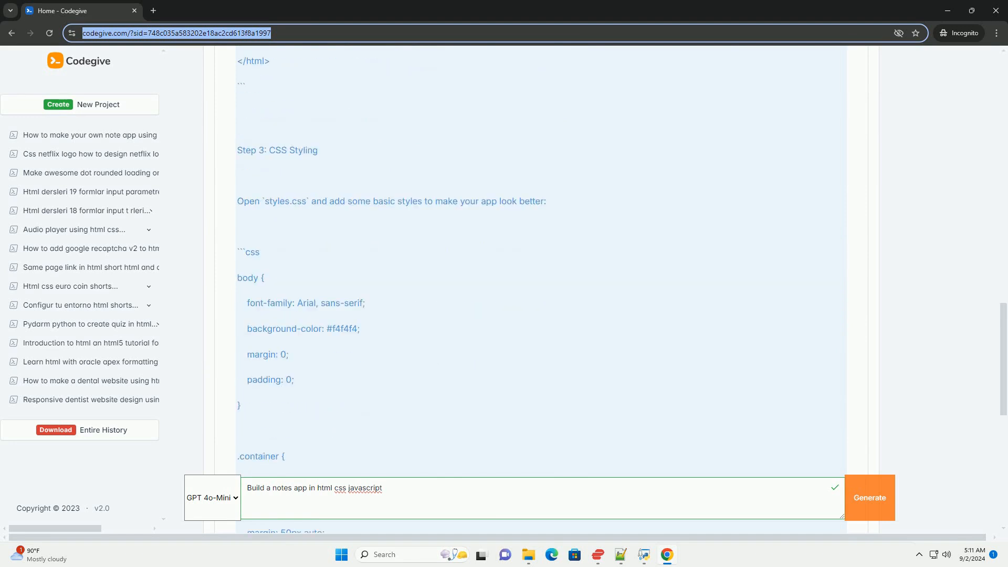
pyautogui.scroll(-3)
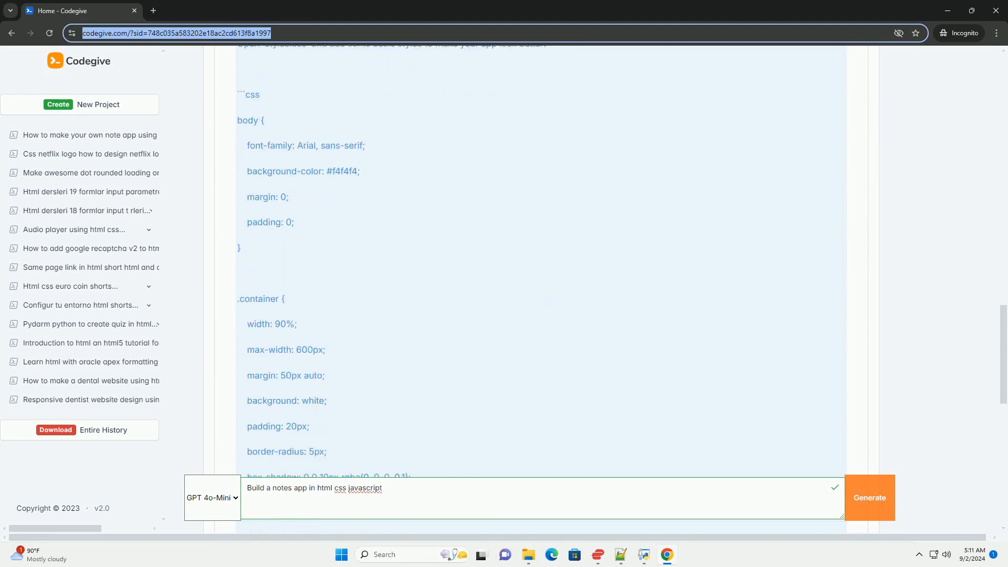
pyautogui.scroll(-3)
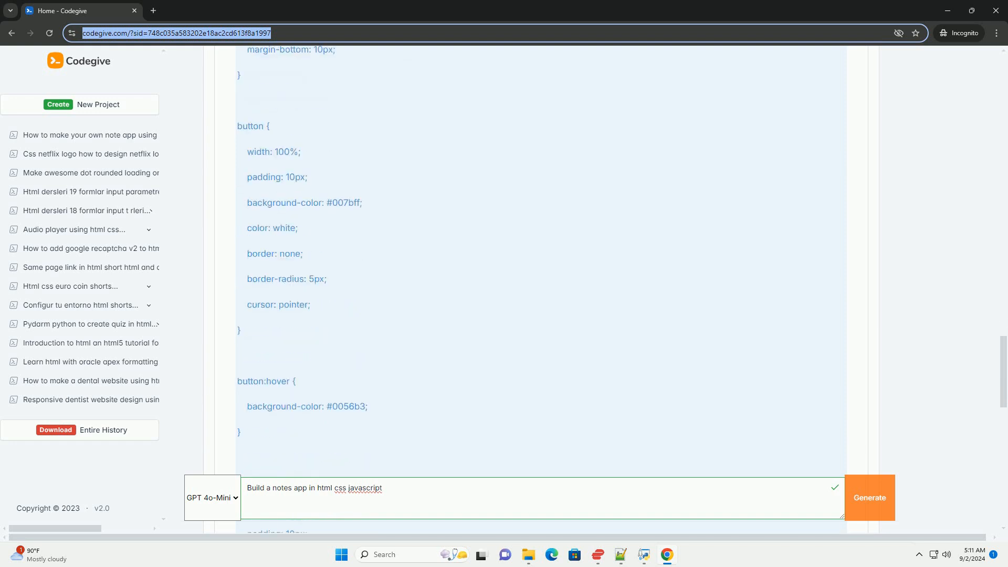
pyautogui.scroll(-3)
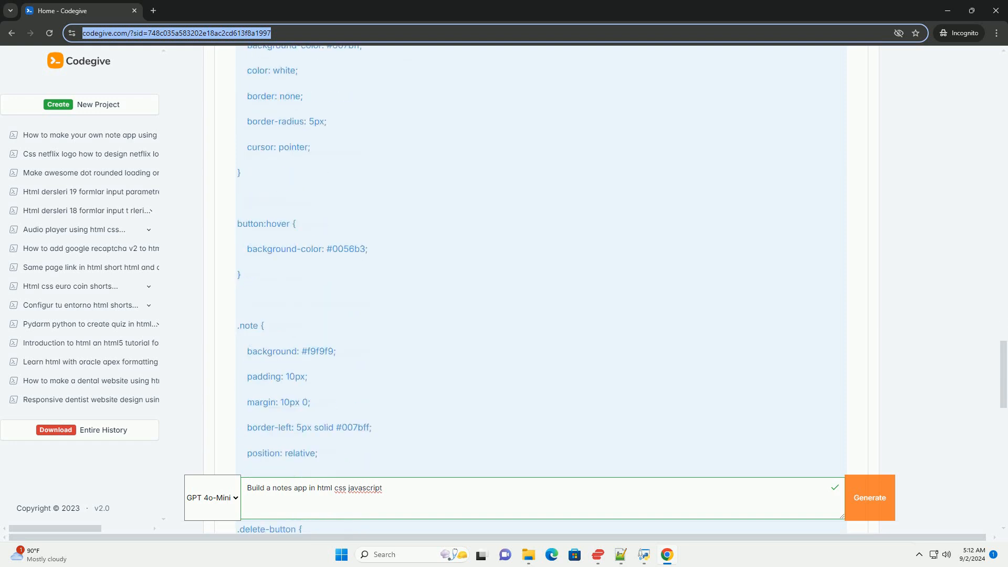
pyautogui.scroll(-3)
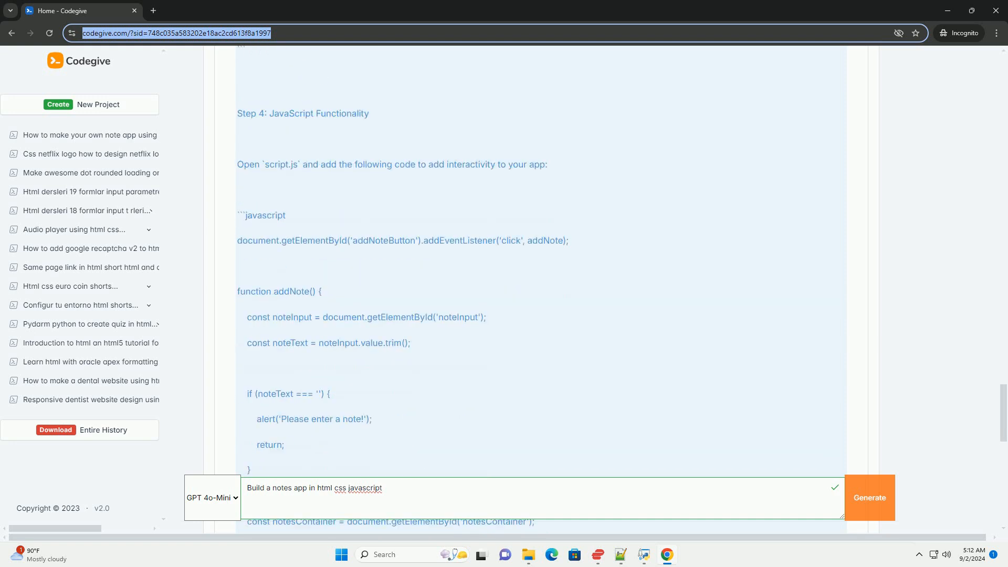
pyautogui.scroll(-3)
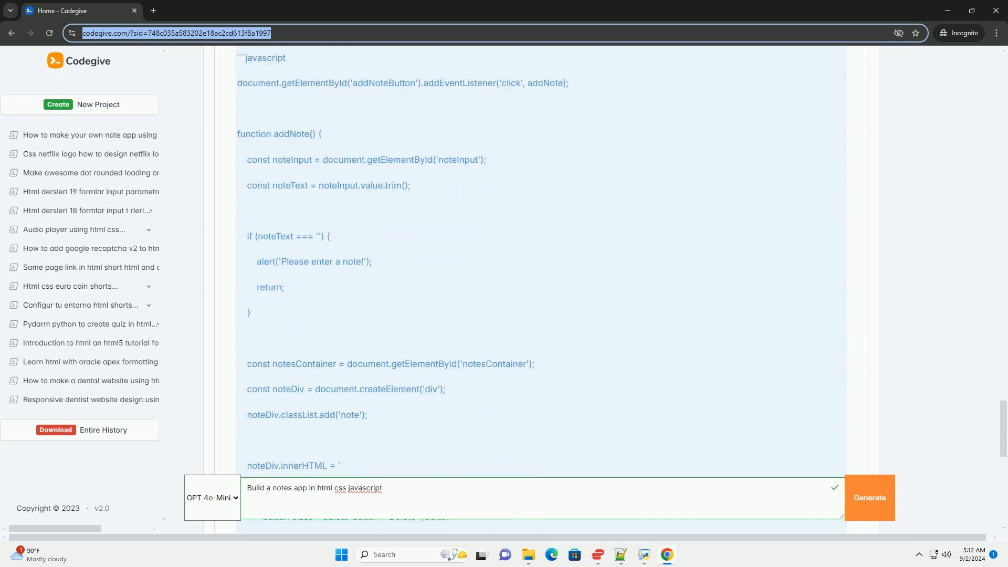
pyautogui.scroll(-3)
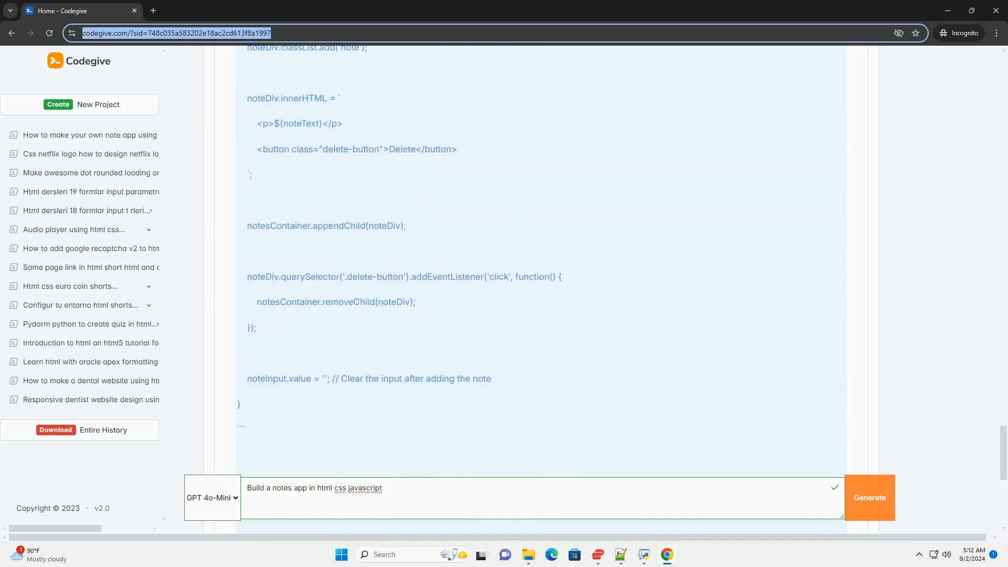
pyautogui.scroll(-3)
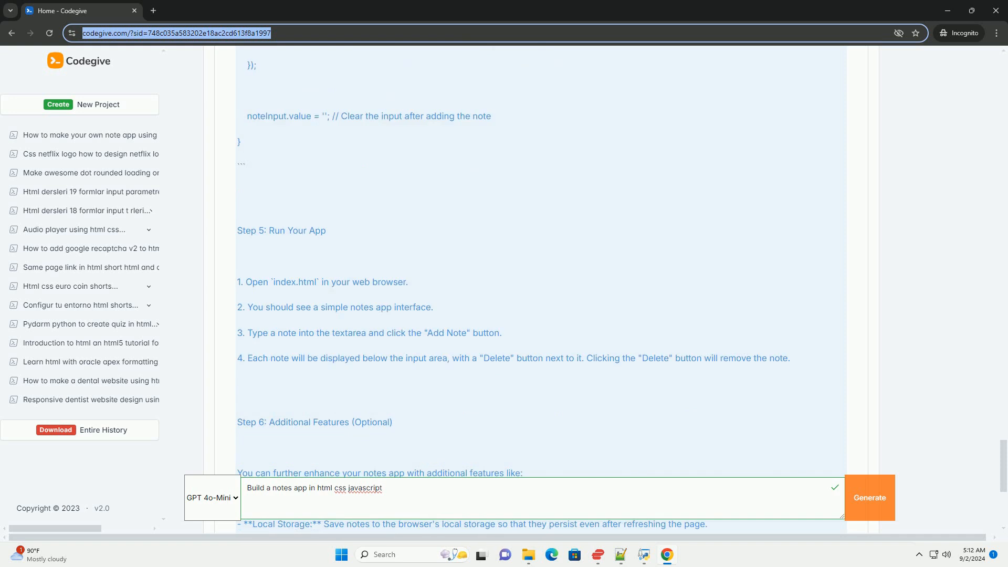
pyautogui.scroll(-3)
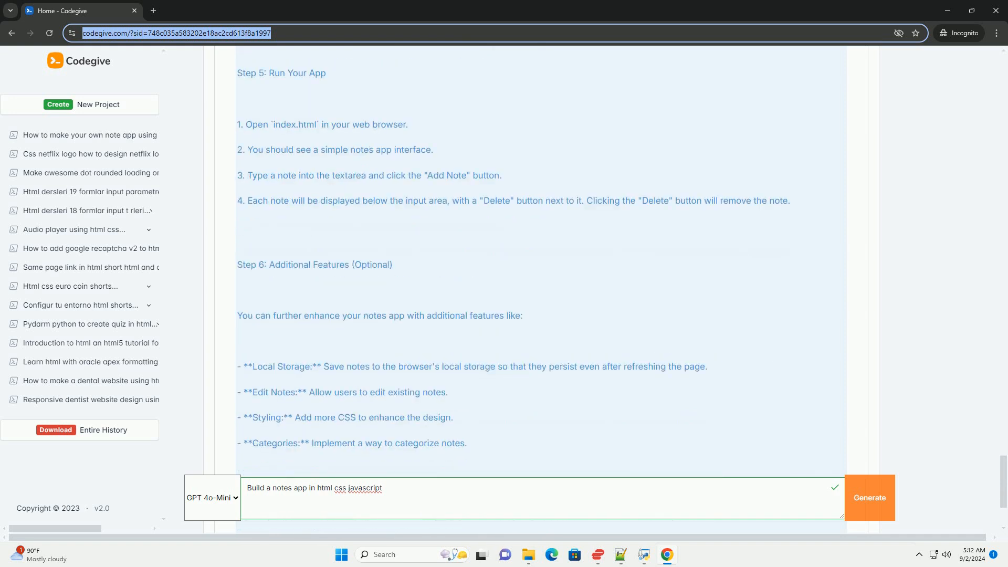